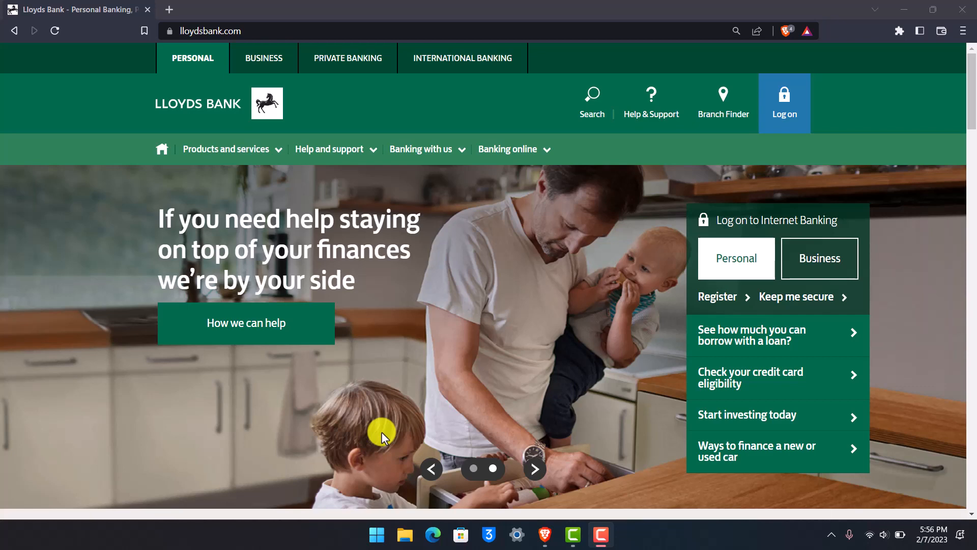
Show the Internet Banking log on choices from the Lloyds Bank personal homepage
{"action": "key", "text": "ctrl+plus"}
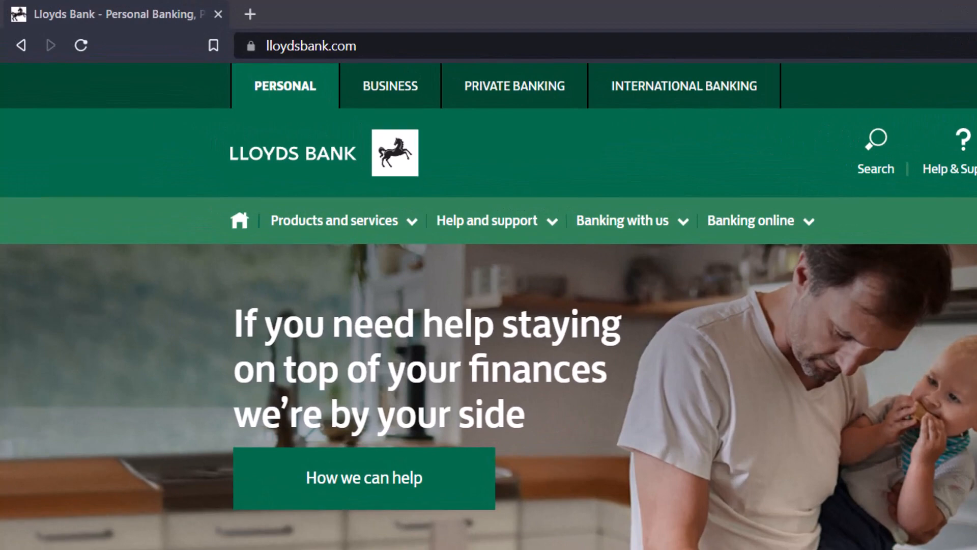
{"action": "left_click", "coordinate": [330, 46]}
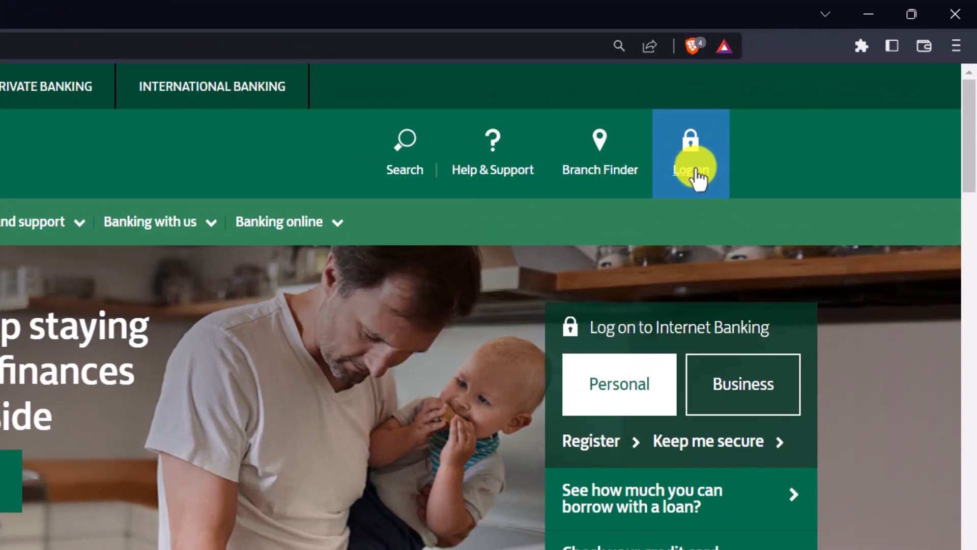
{"action": "left_click", "coordinate": [690, 153]}
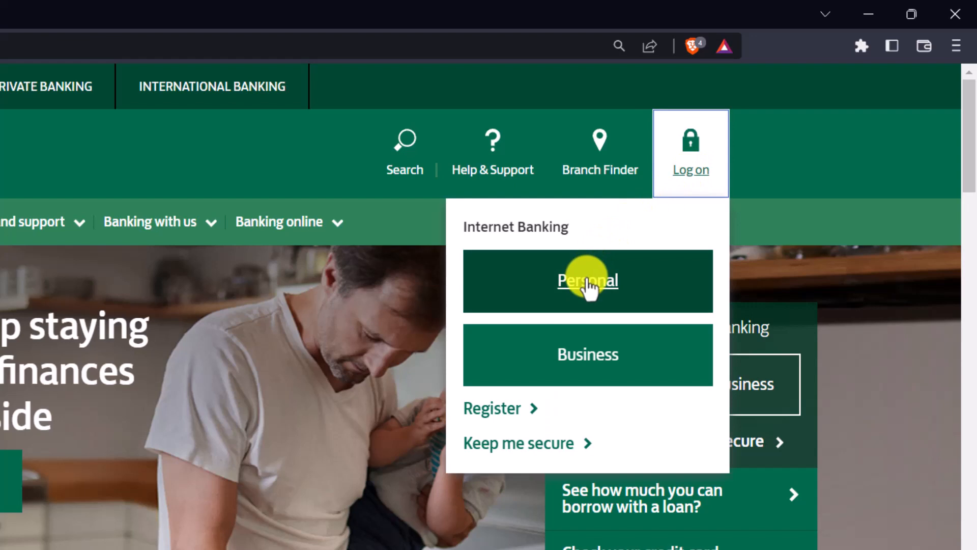
{"action": "mouse_move", "coordinate": [591, 312]}
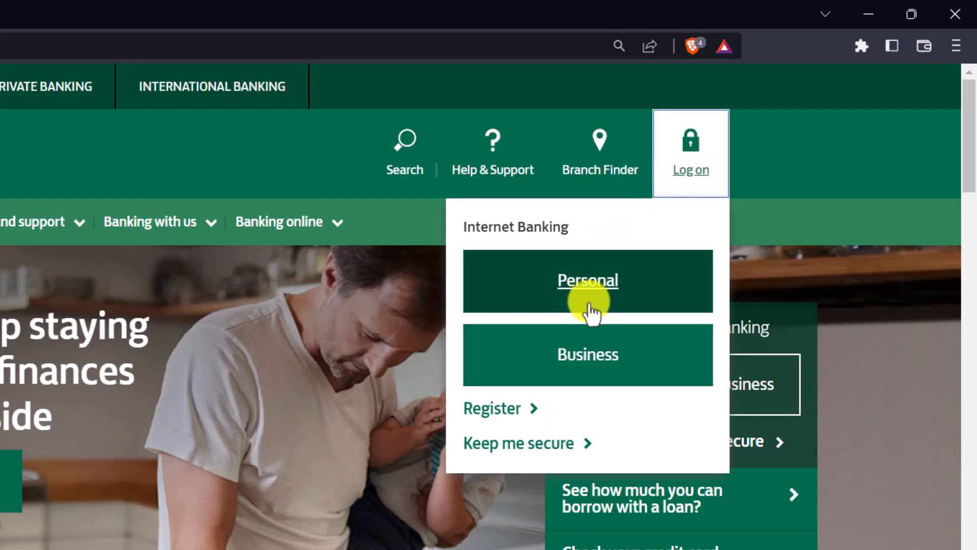
{"action": "mouse_move", "coordinate": [588, 362]}
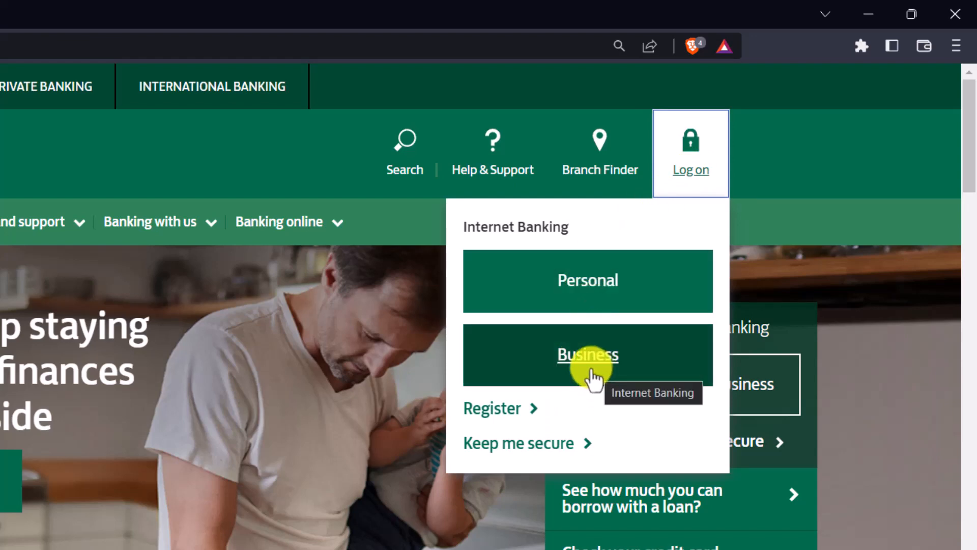
{"action": "mouse_move", "coordinate": [493, 408]}
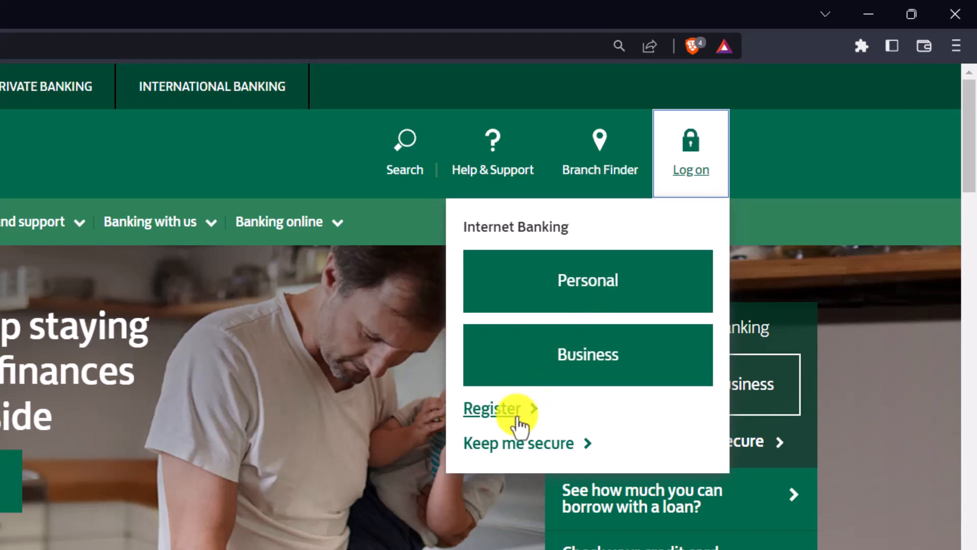
Open the Register link in a new tab to load the Online Personal Registration page
{"action": "right_click", "coordinate": [491, 408]}
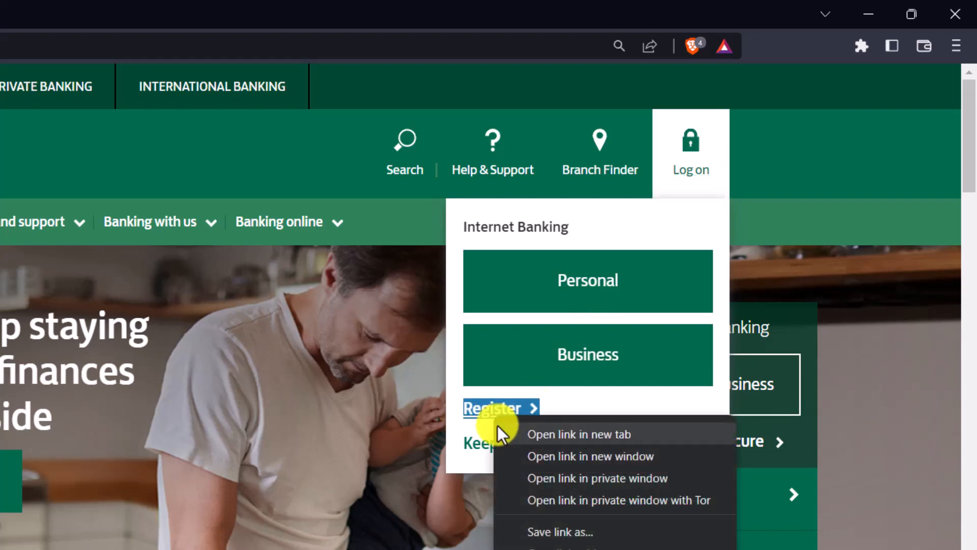
{"action": "left_click", "coordinate": [578, 435]}
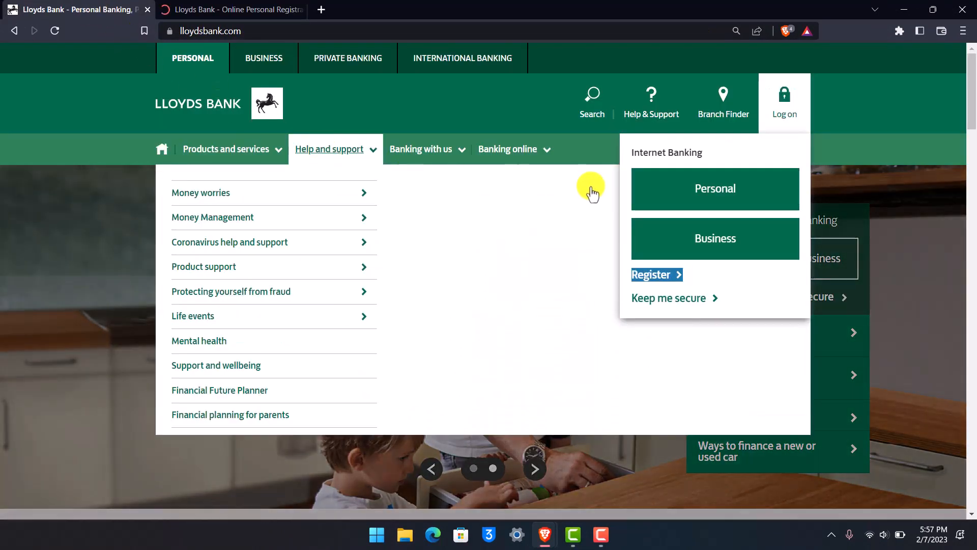
Go to the personal logon page and enter User ID 123456789
{"action": "left_click", "coordinate": [715, 190]}
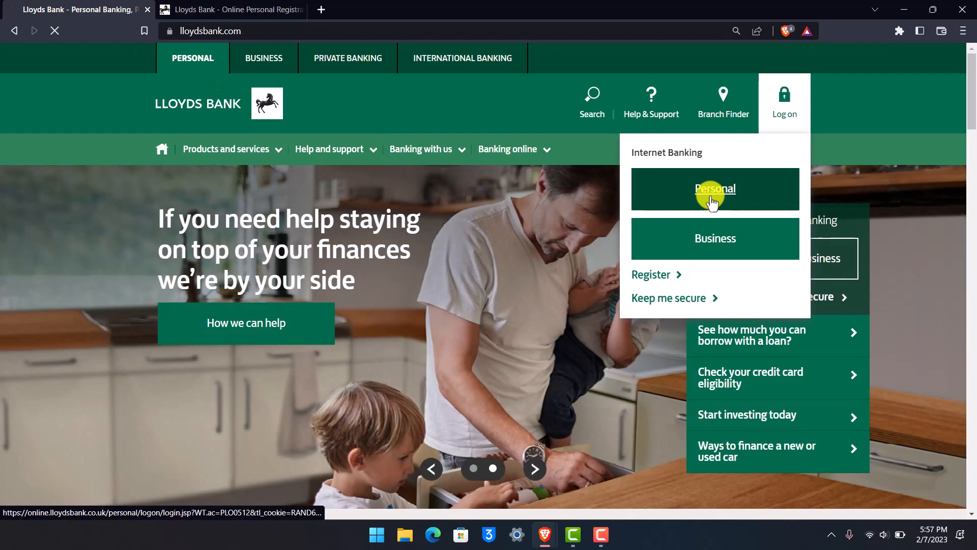
{"action": "left_click", "coordinate": [715, 189]}
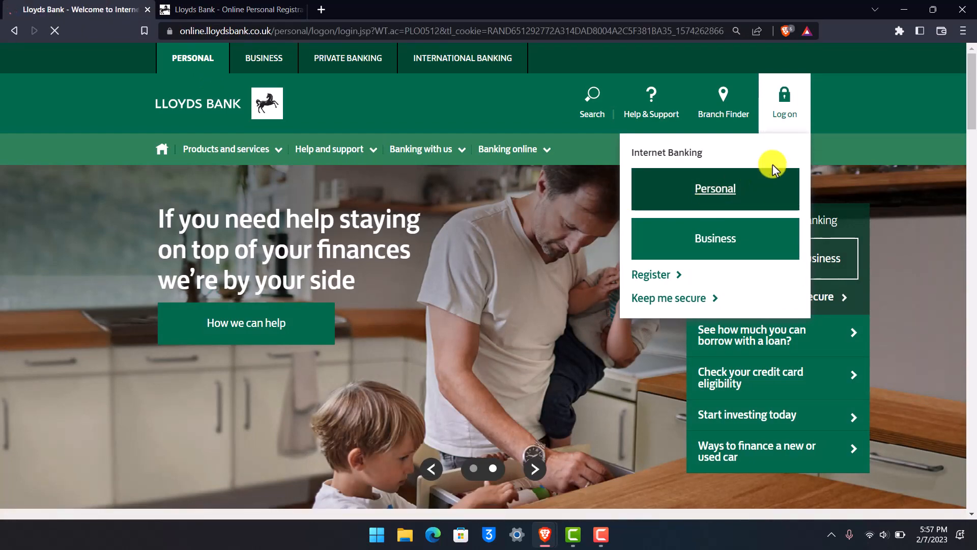
{"action": "left_click", "coordinate": [715, 189]}
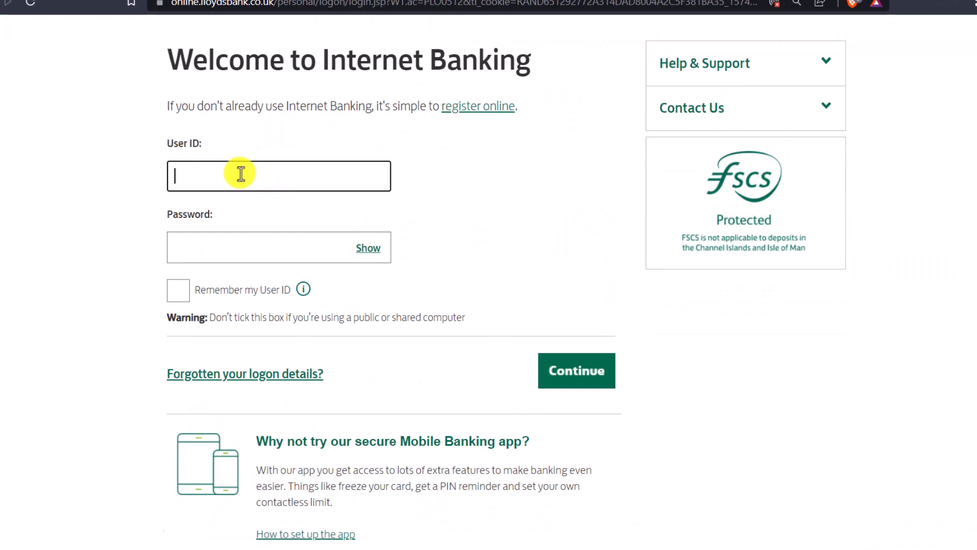
{"action": "type", "text": "123456789"}
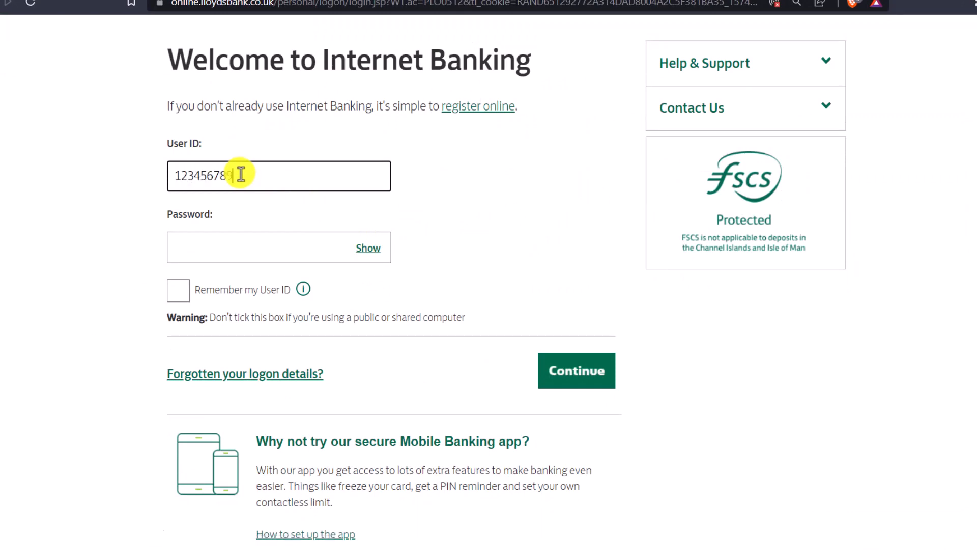
Enter the password in the Password field
{"action": "left_click", "coordinate": [279, 247]}
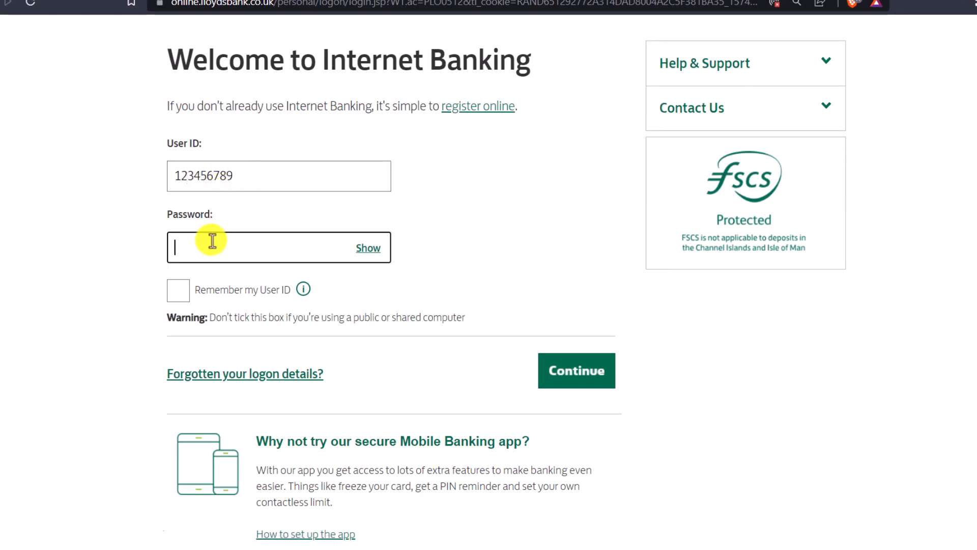
{"action": "type", "text": "password"}
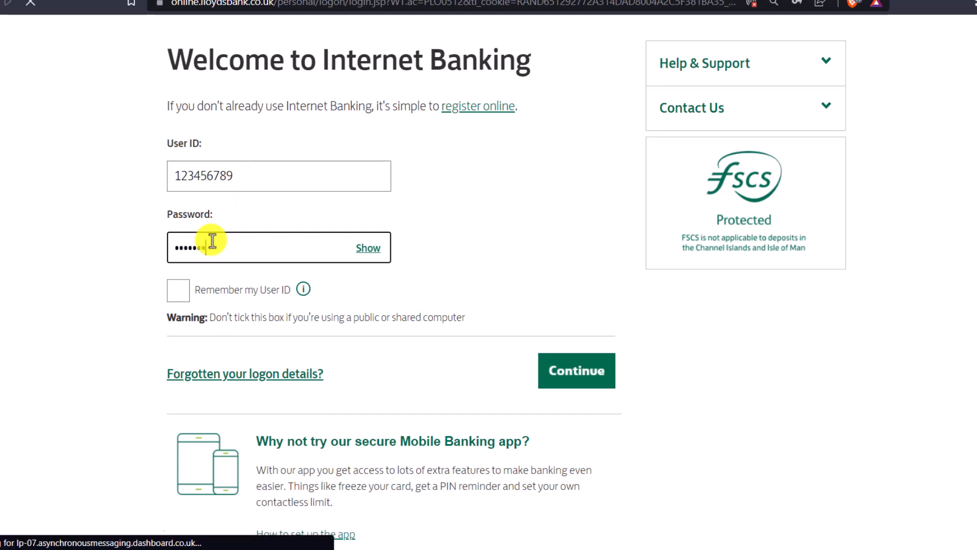
Submit the logon form and review the 9200200 reset-password error below
{"action": "left_click", "coordinate": [575, 371]}
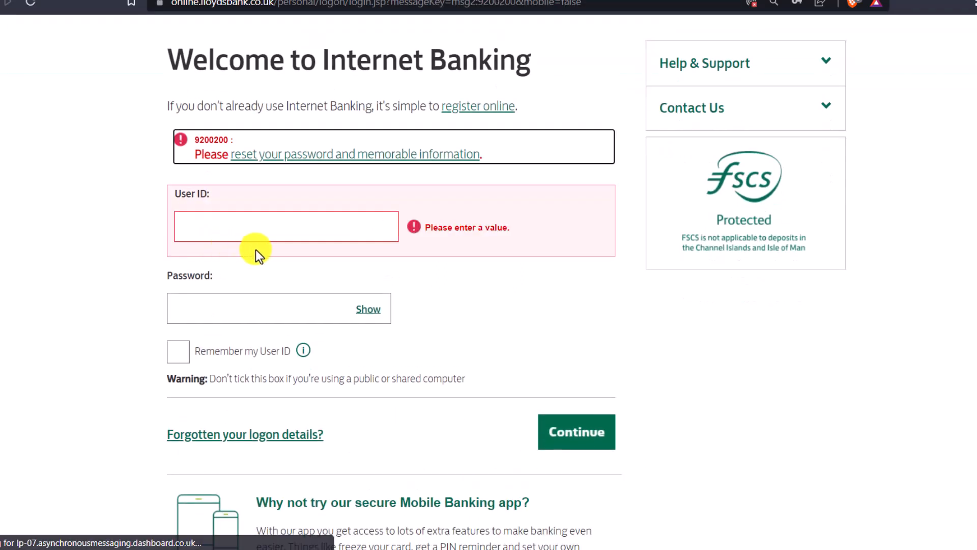
{"action": "scroll", "scroll_direction": "down", "scroll_amount": 3}
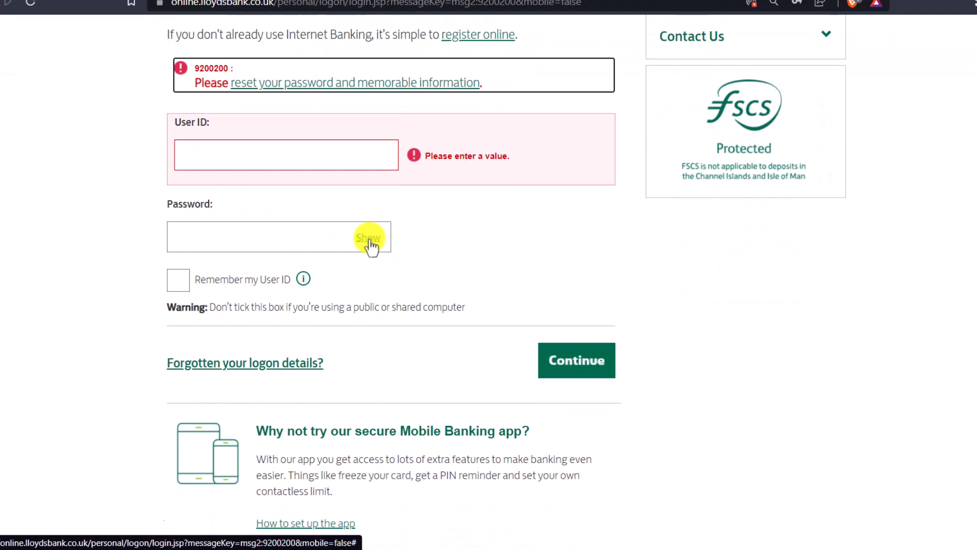
{"action": "scroll", "scroll_direction": "down", "scroll_amount": 3}
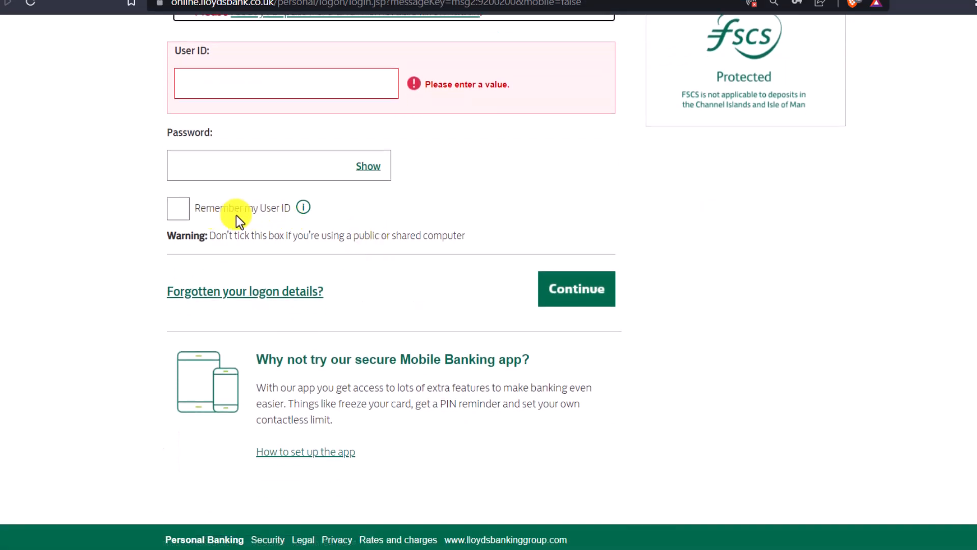
{"action": "mouse_move", "coordinate": [187, 218]}
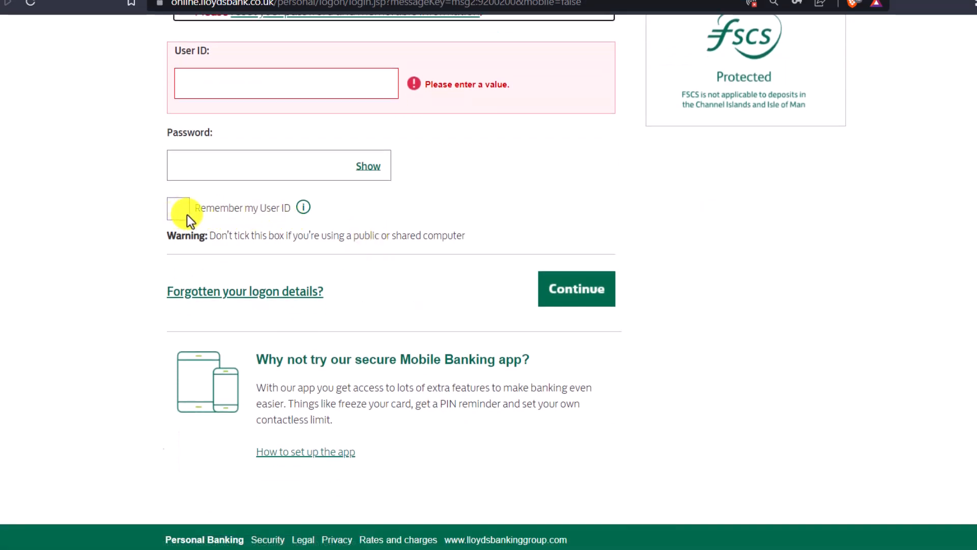
{"action": "mouse_move", "coordinate": [26, 185]}
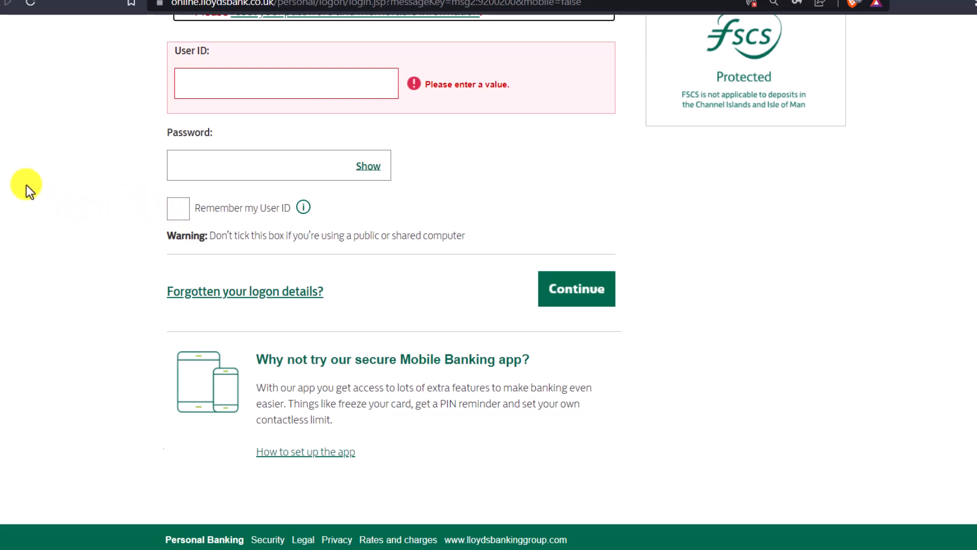
{"action": "mouse_move", "coordinate": [238, 292]}
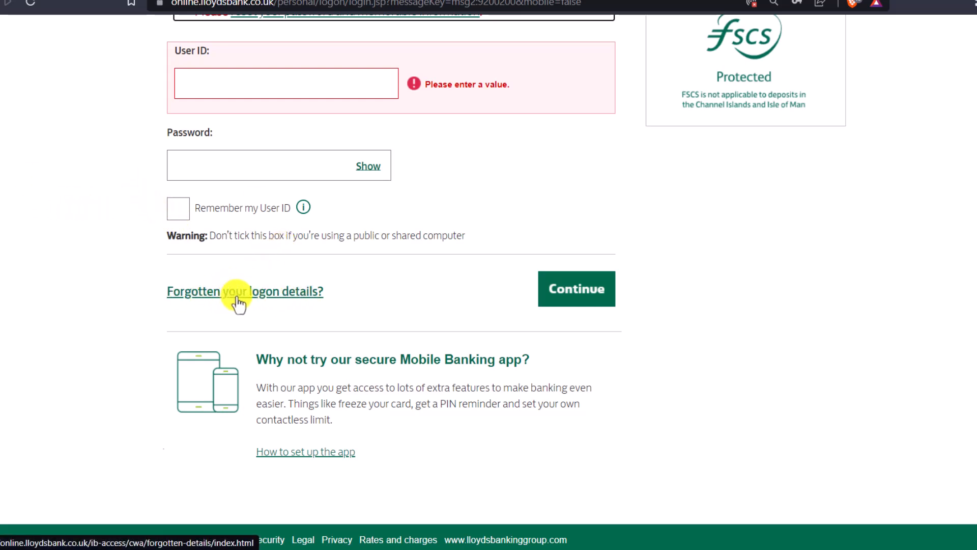
{"action": "mouse_move", "coordinate": [490, 278]}
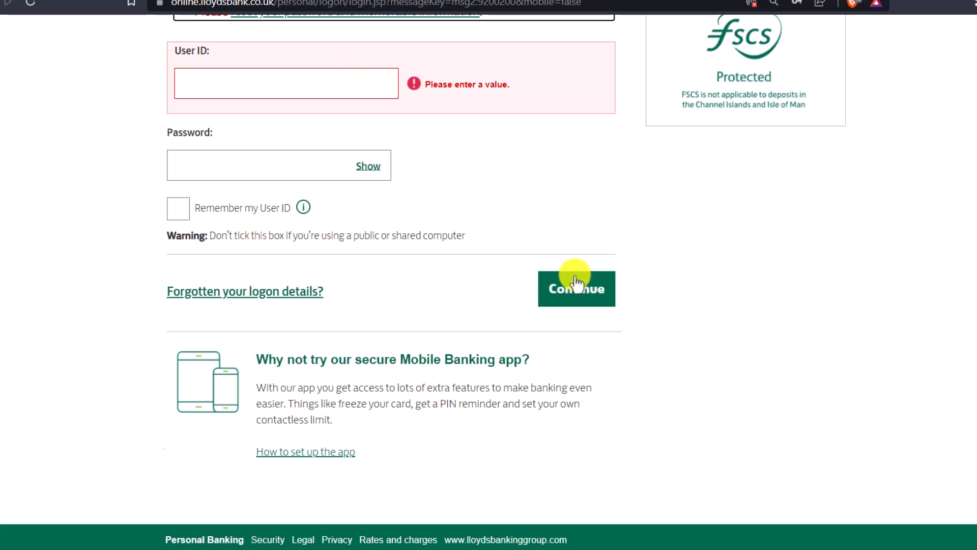
{"action": "mouse_move", "coordinate": [588, 306]}
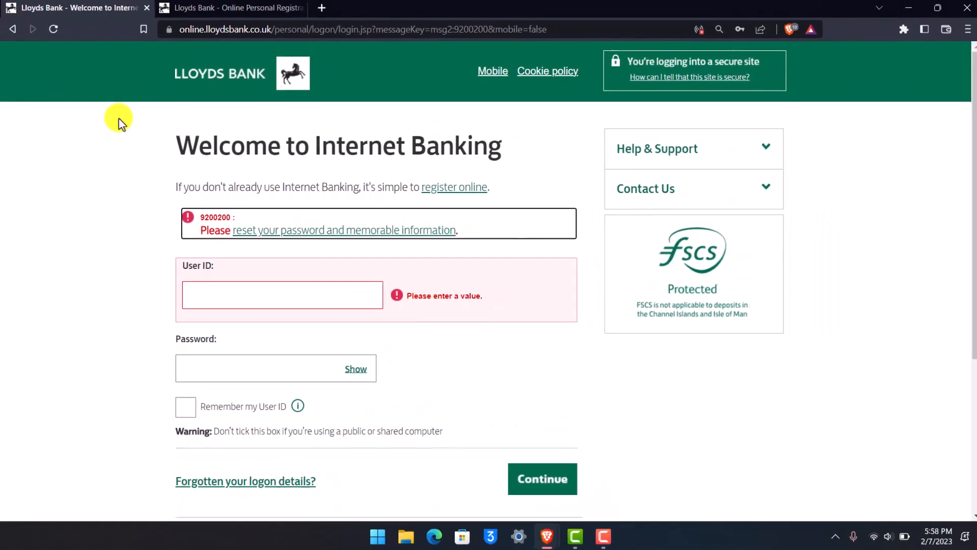
{"action": "mouse_move", "coordinate": [347, 145]}
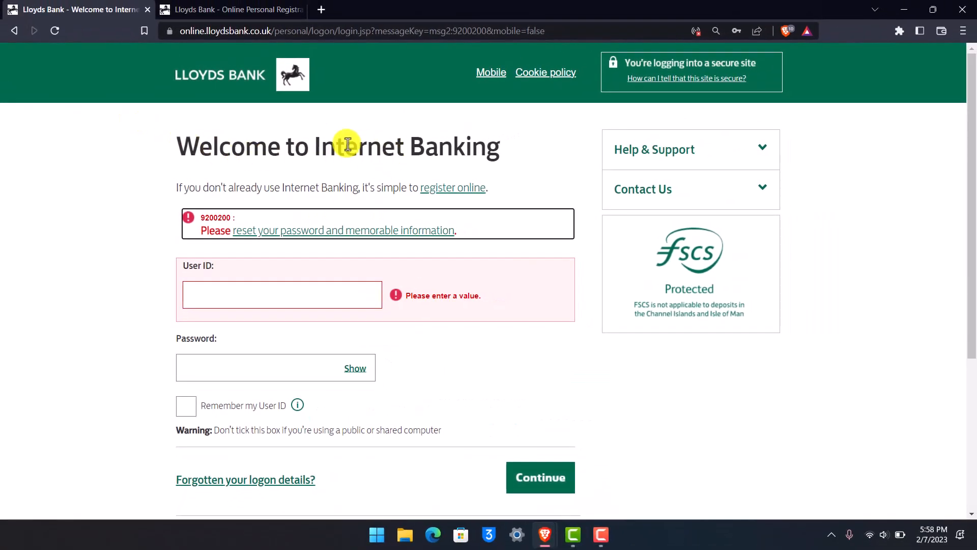
Re-enter 123 into the emptied User ID field beneath the error
{"action": "scroll", "scroll_direction": "down", "scroll_amount": 3}
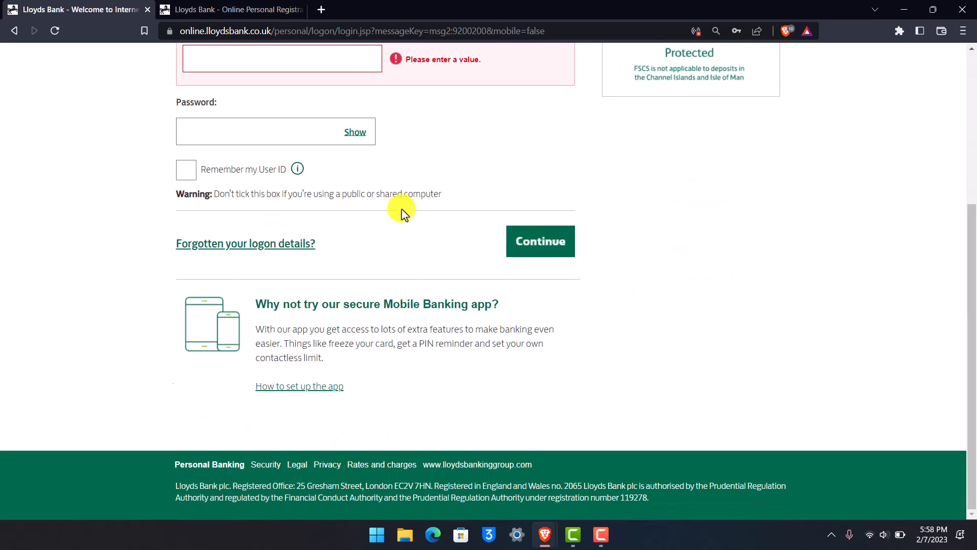
{"action": "scroll", "scroll_direction": "up", "scroll_amount": 3}
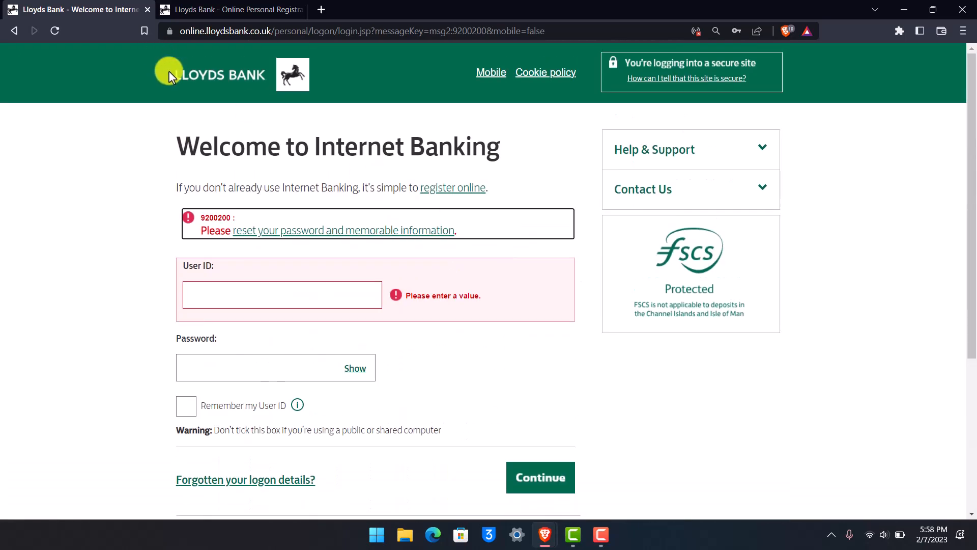
{"action": "mouse_move", "coordinate": [293, 84]}
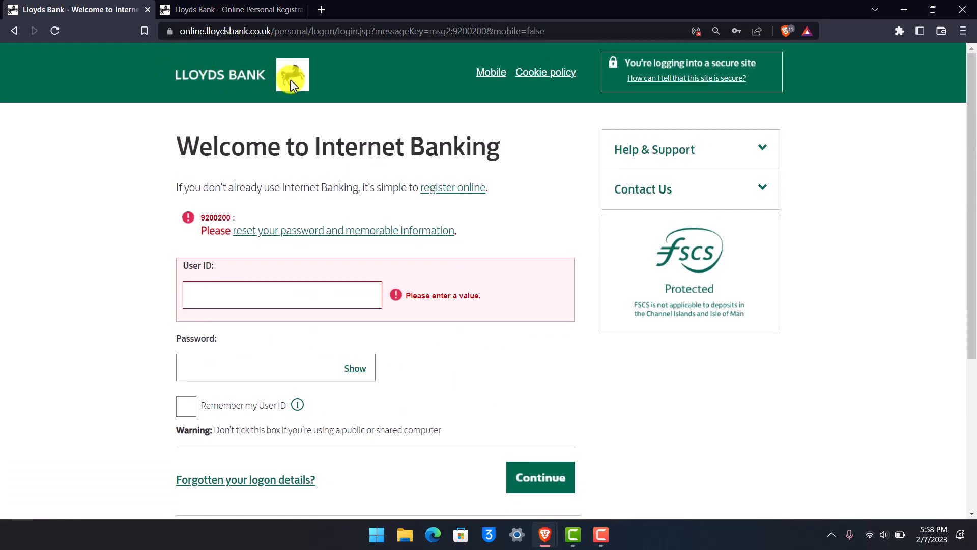
{"action": "mouse_move", "coordinate": [563, 252]}
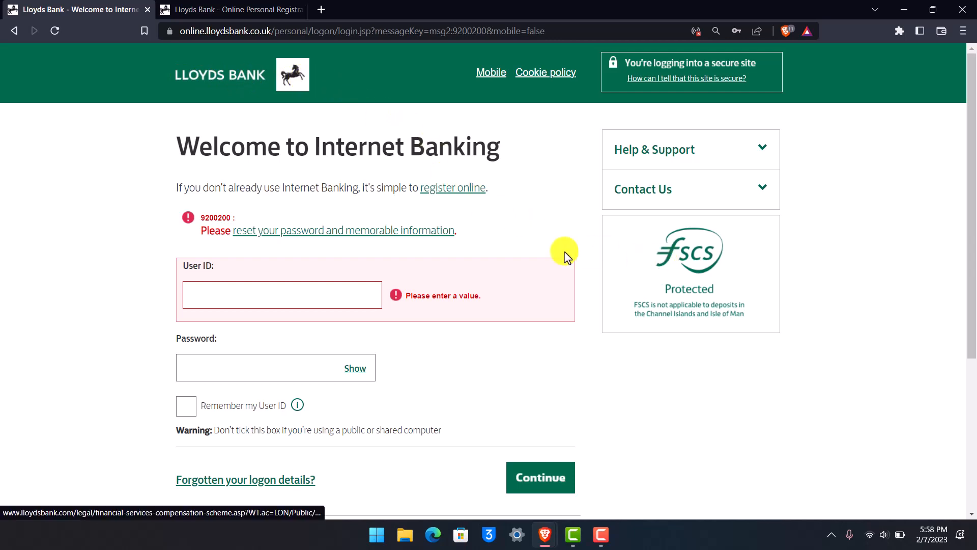
{"action": "type", "text": "123"}
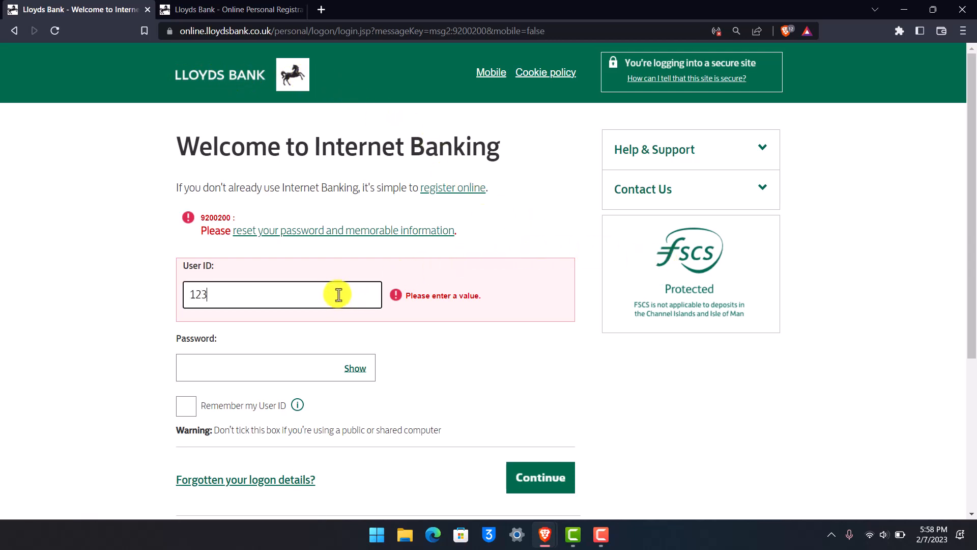